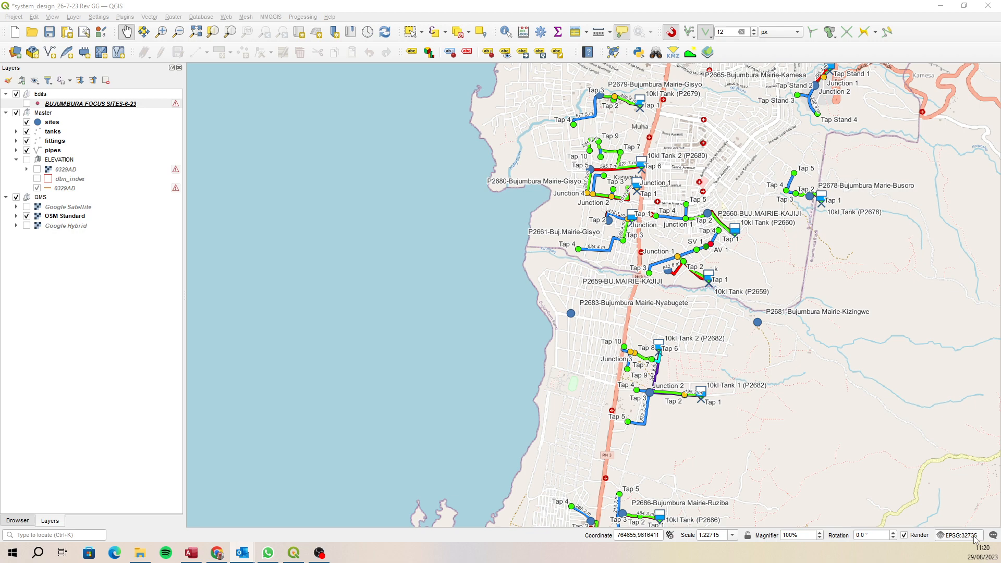
pyautogui.moveTo(148, 85)
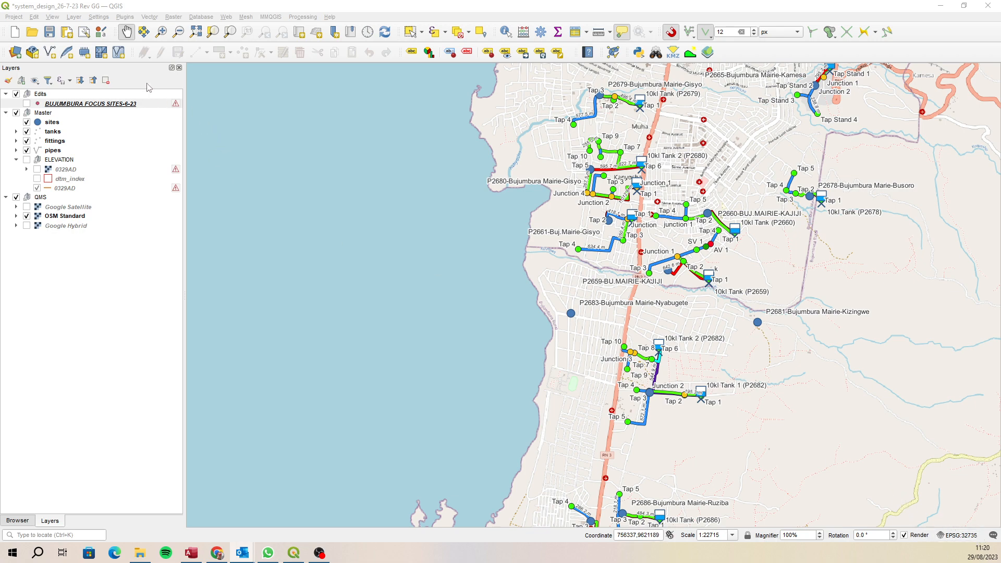
# Select the BUJUMBURA FOCUS SITES-6-23 layer and reach the Plugins menu
pyautogui.click(90, 103)
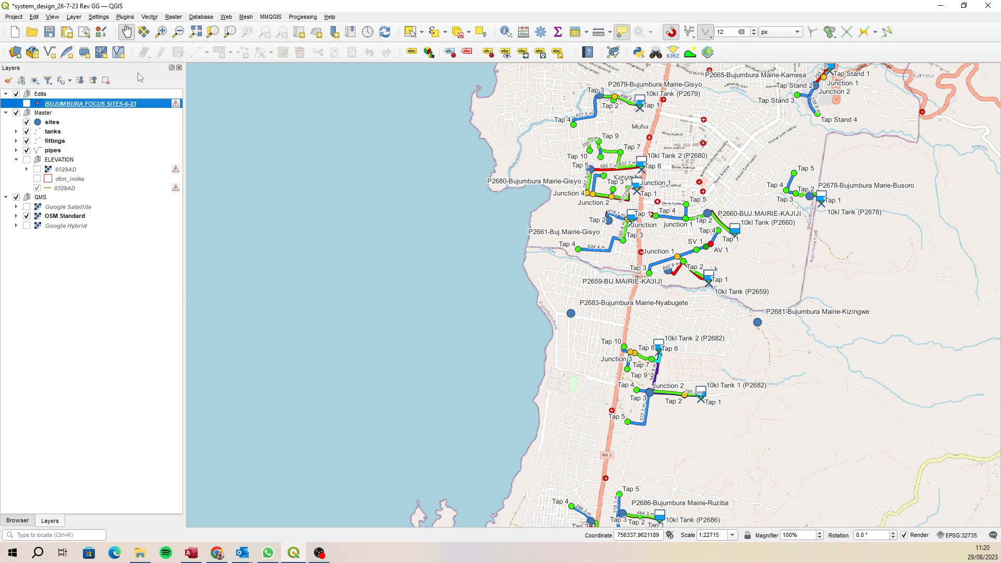
pyautogui.click(121, 17)
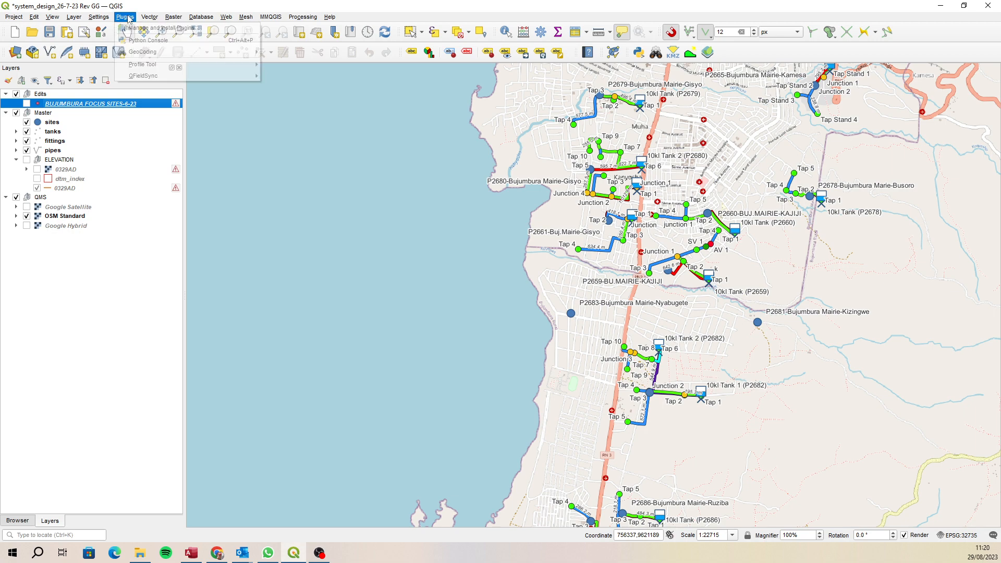
# Search 'lat lon' in the plugin manager and enable the Lat Lon Tools plugin
pyautogui.click(125, 17)
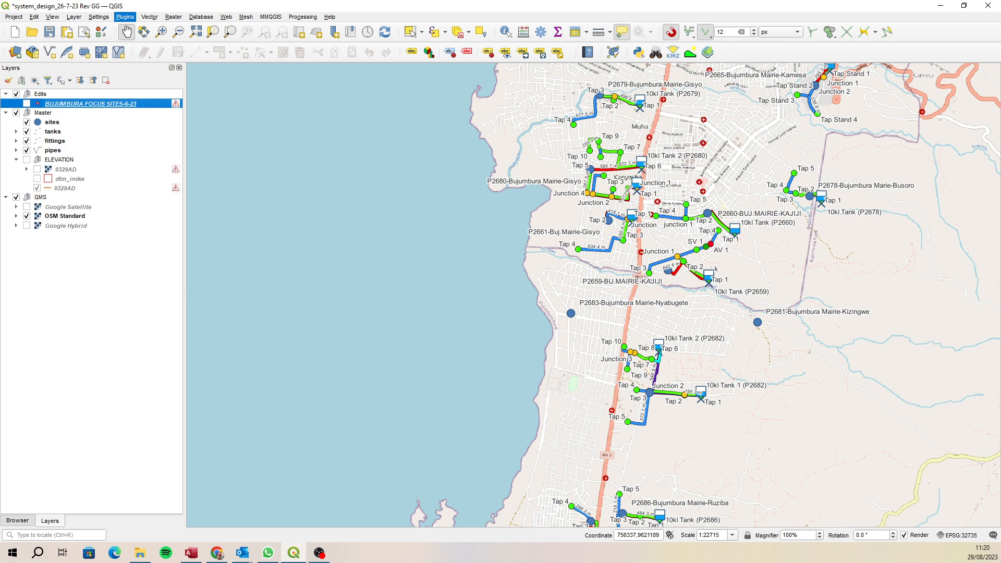
pyautogui.click(122, 17)
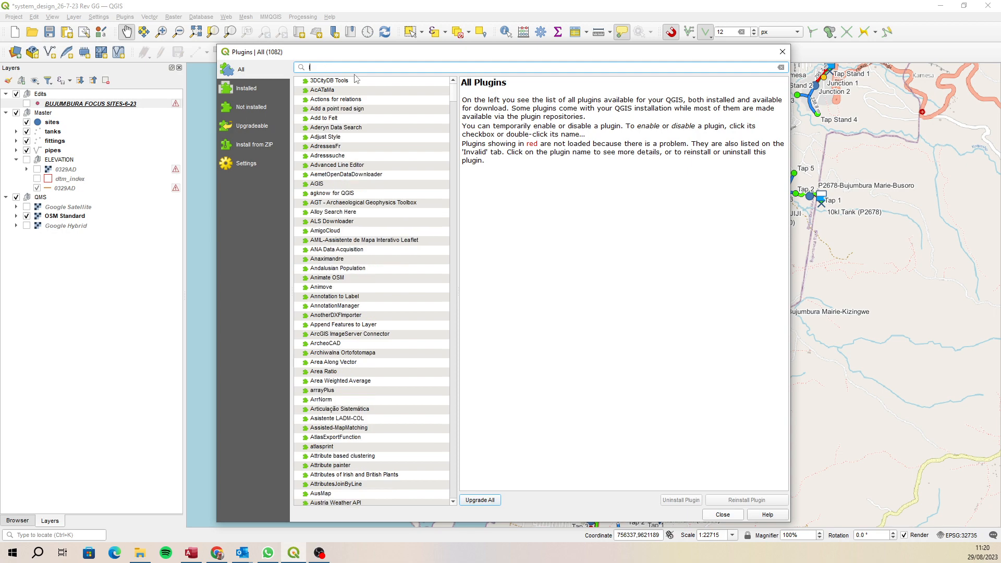
pyautogui.write('lat lon')
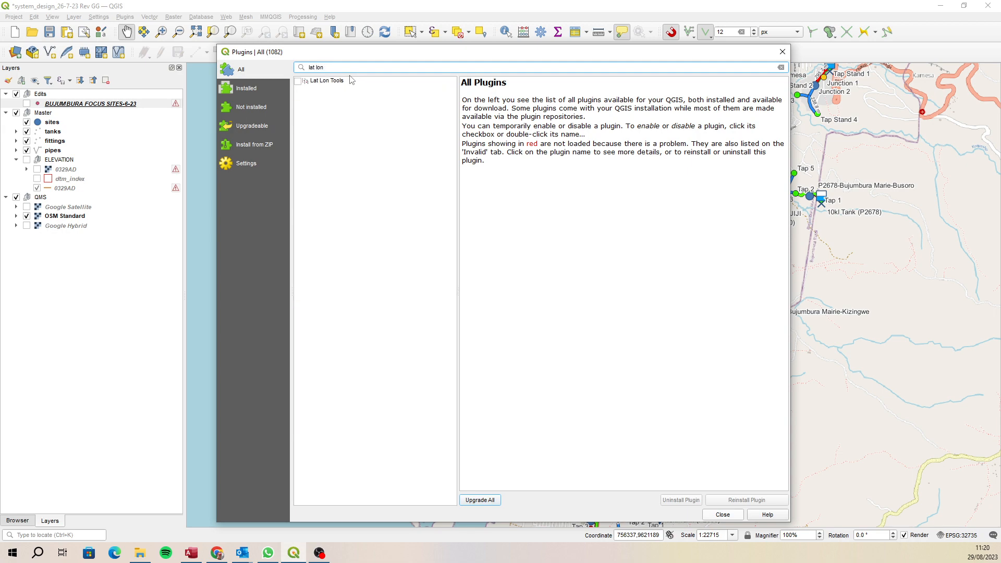
pyautogui.click(298, 81)
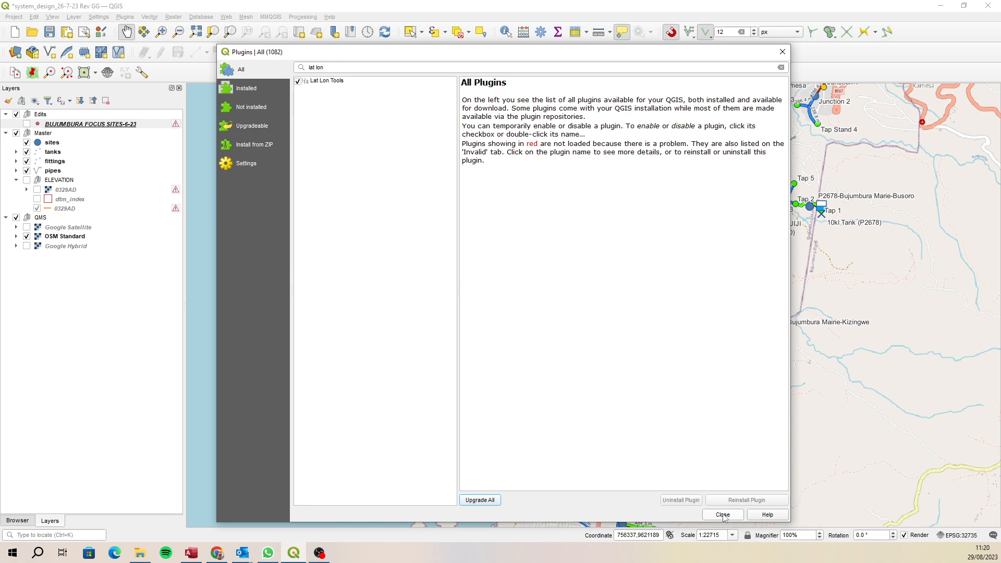
# Close the plugin manager and verify the Lat Lon Tools Toolbar is ticked in the toolbars list
pyautogui.click(722, 515)
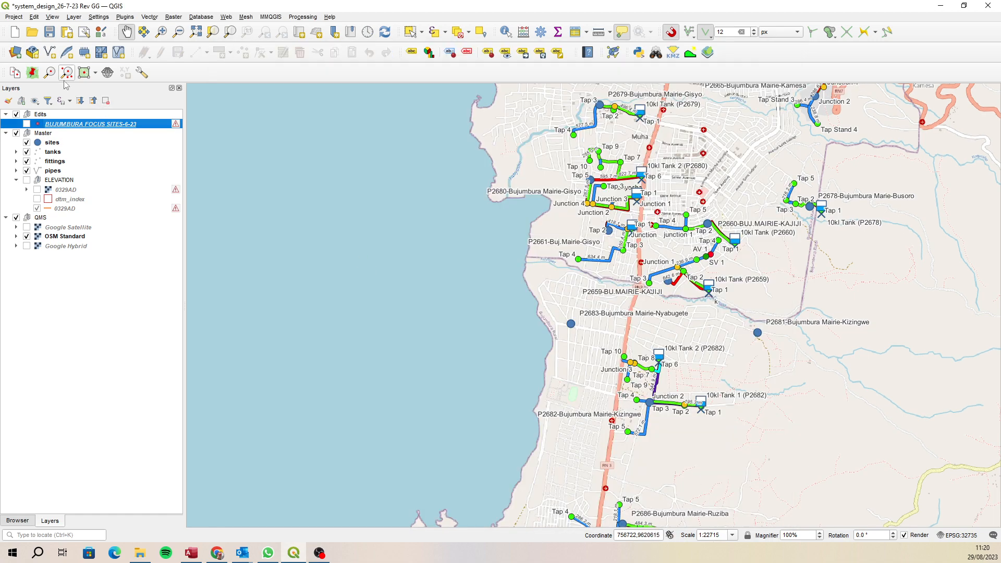
pyautogui.moveTo(11, 73)
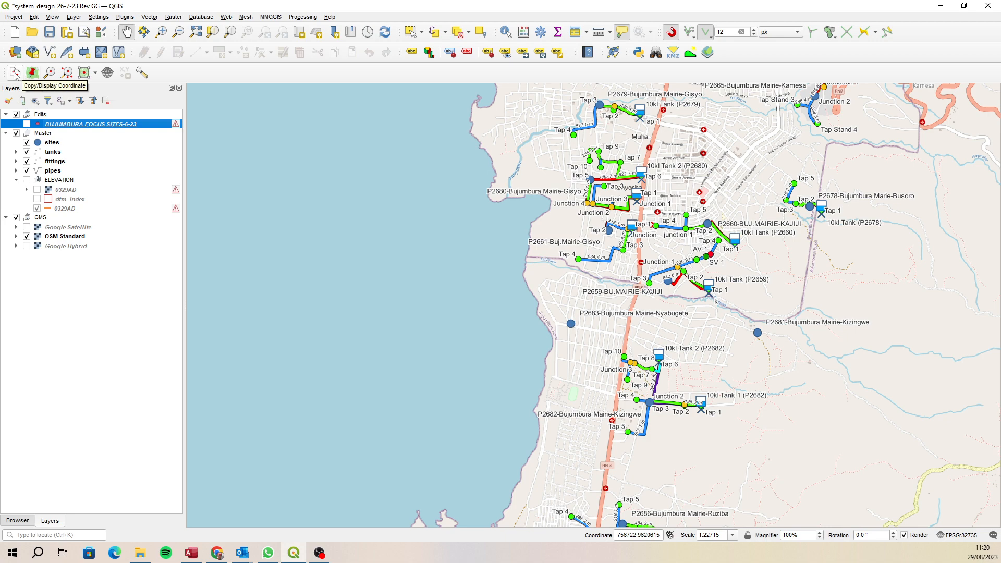
pyautogui.moveTo(278, 76)
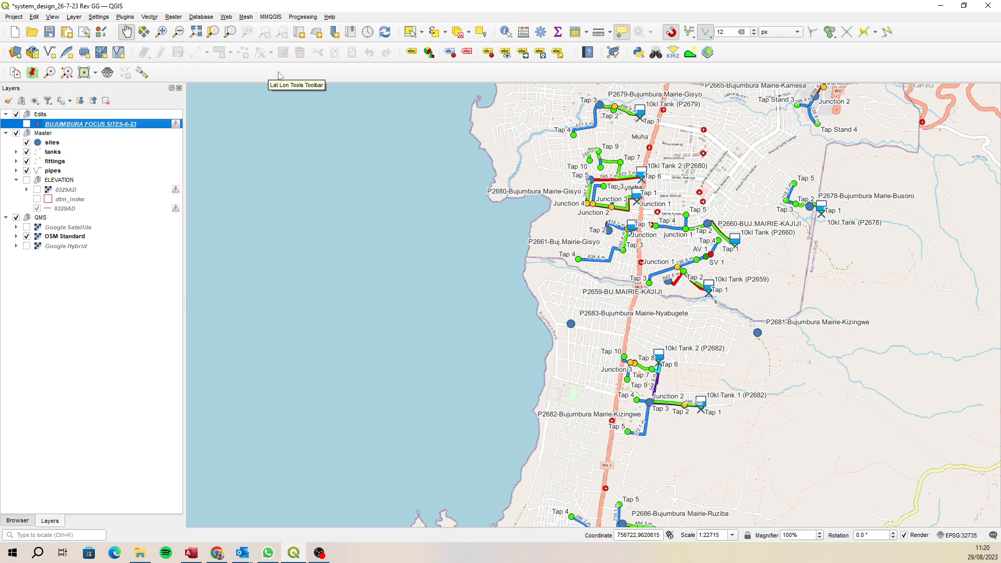
pyautogui.rightClick(280, 75)
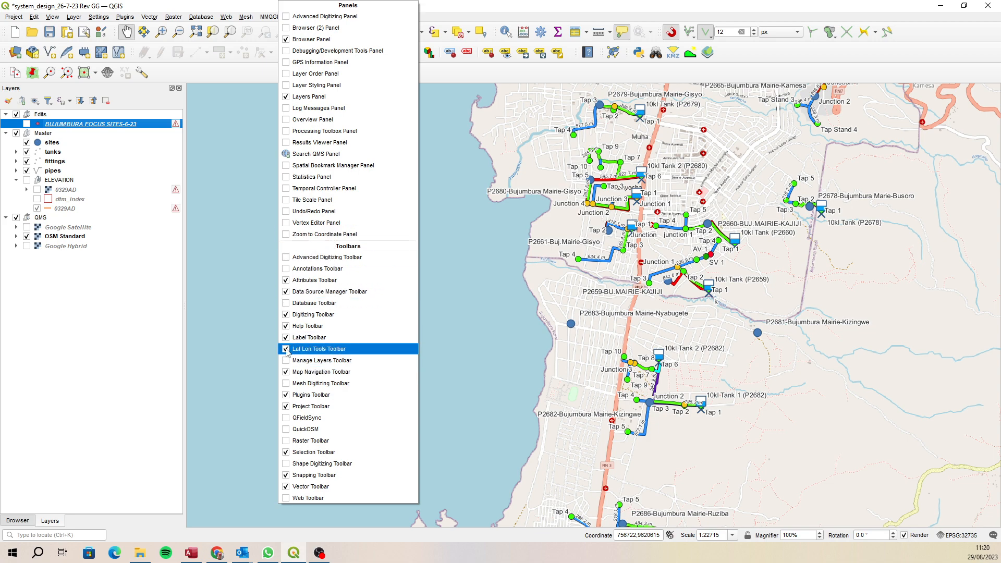
pyautogui.click(285, 348)
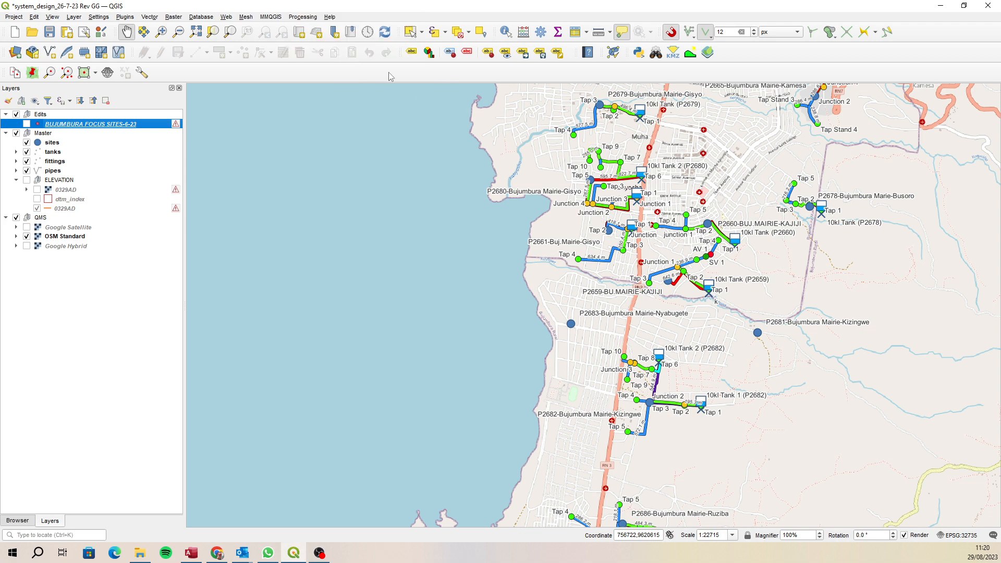
pyautogui.moveTo(124, 144)
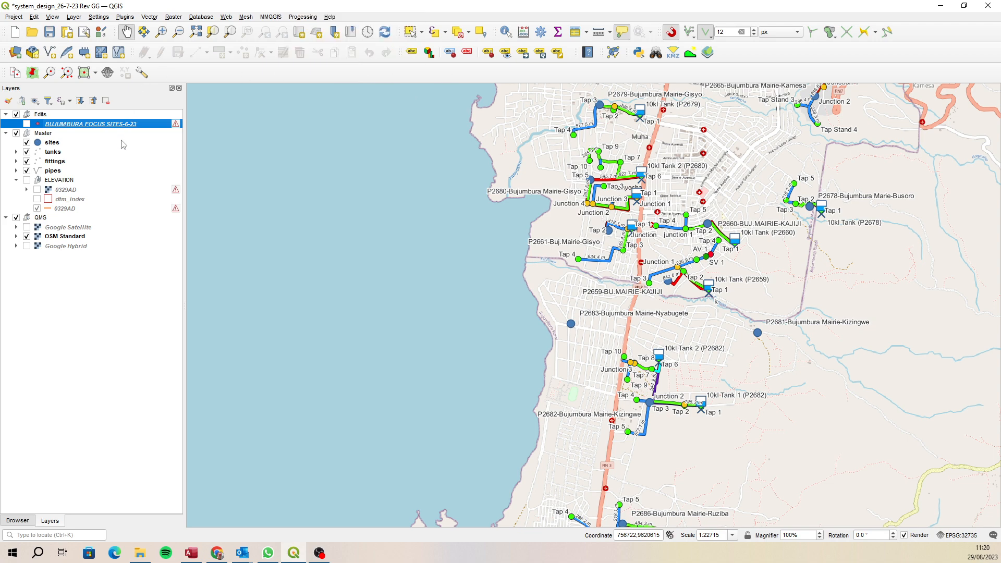
# Select the sites layer in the Master group for editing
pyautogui.click(49, 142)
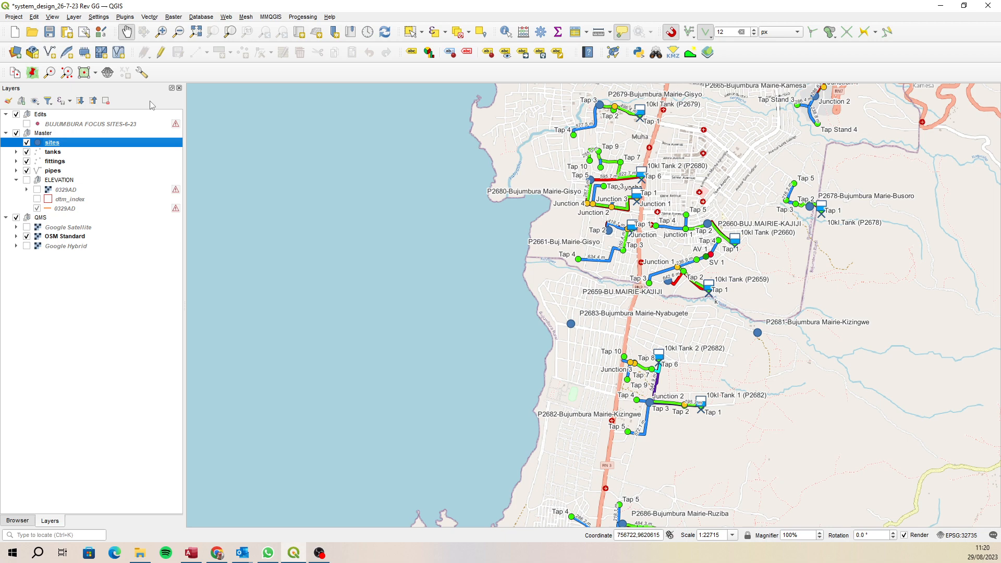
pyautogui.moveTo(190, 75)
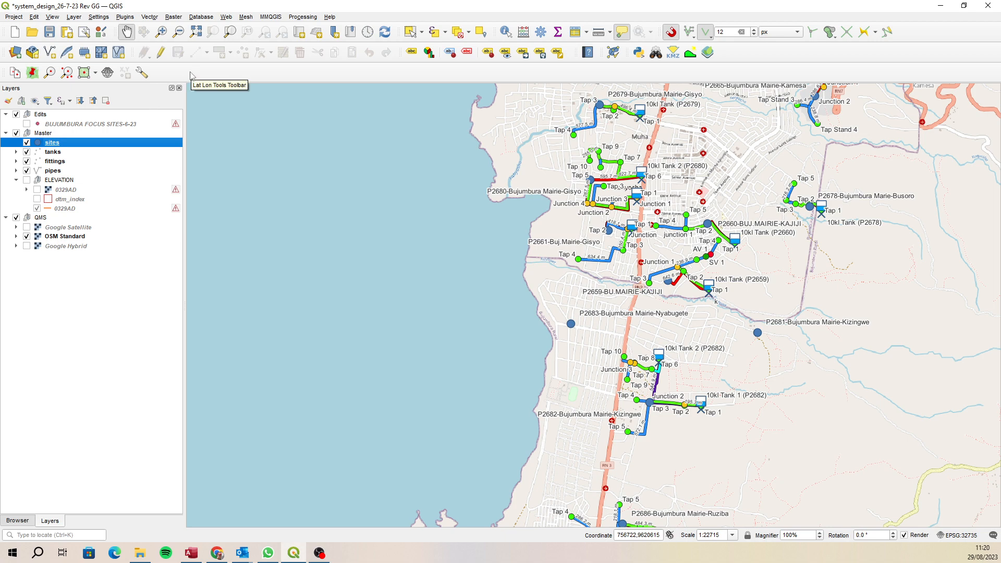
pyautogui.moveTo(137, 94)
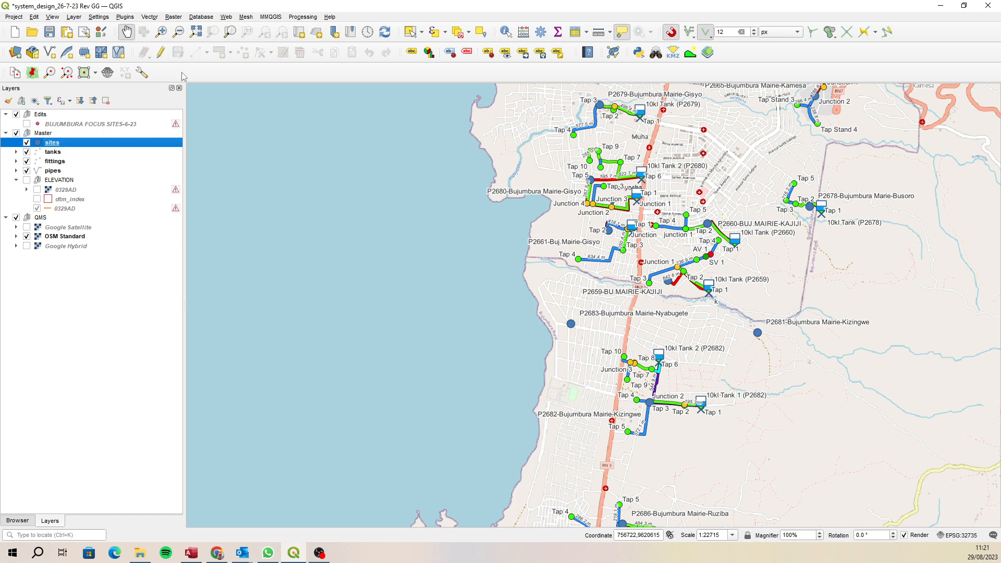
pyautogui.moveTo(159, 51)
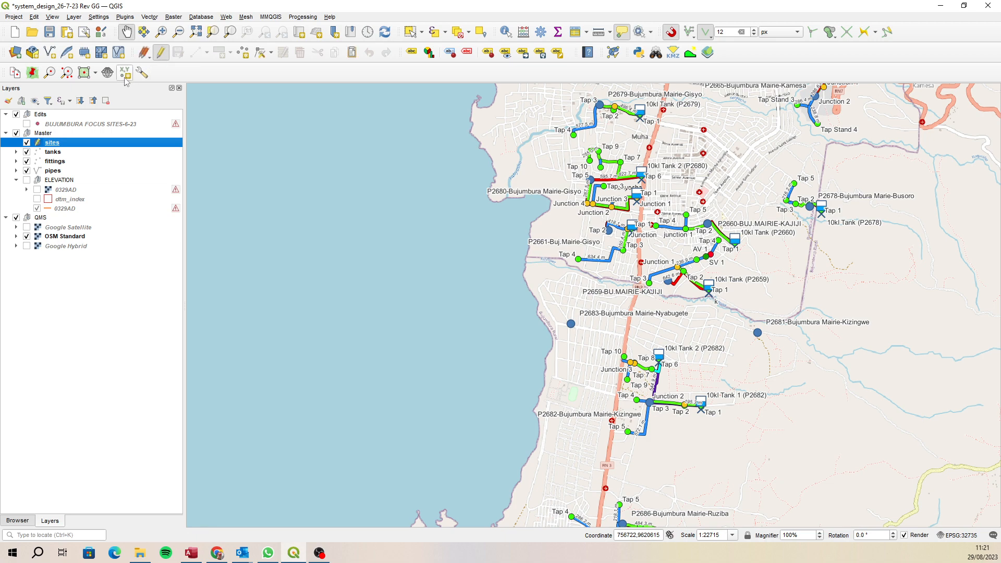
pyautogui.moveTo(123, 75)
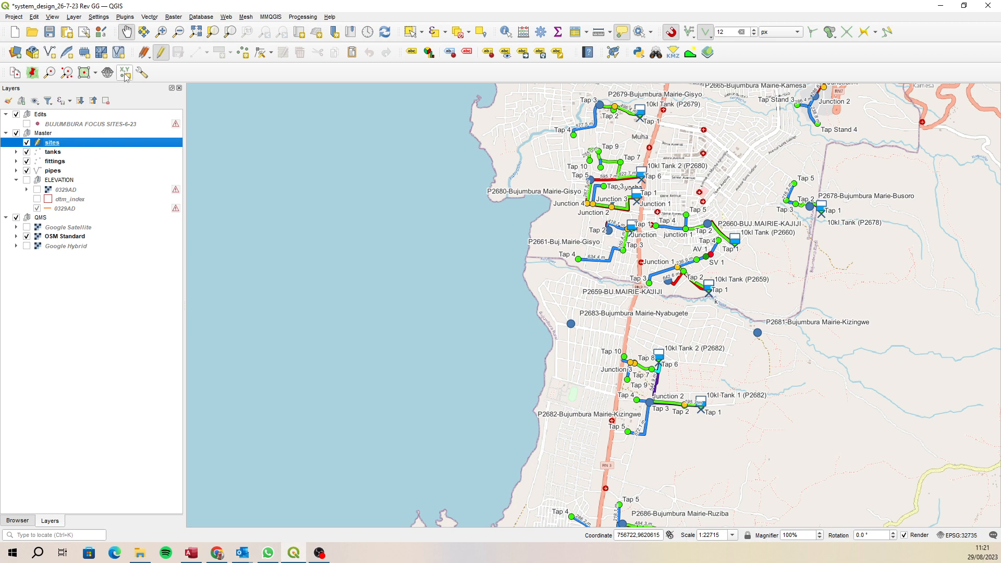
# Enter coordinate -3.41437, 29.37035 in the Lat Lon Tools add-point dialog
pyautogui.click(121, 72)
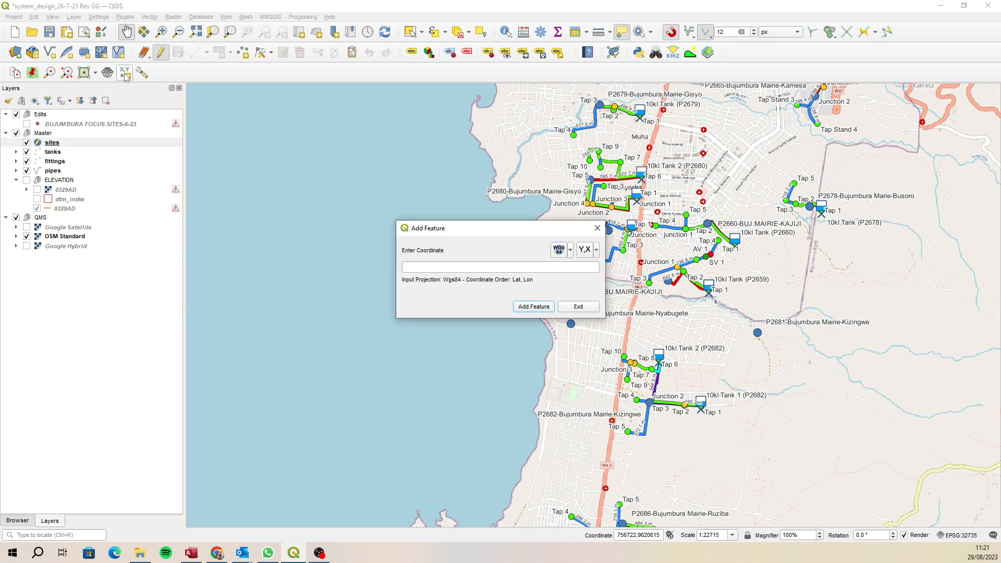
pyautogui.click(500, 267)
pyautogui.write('-')
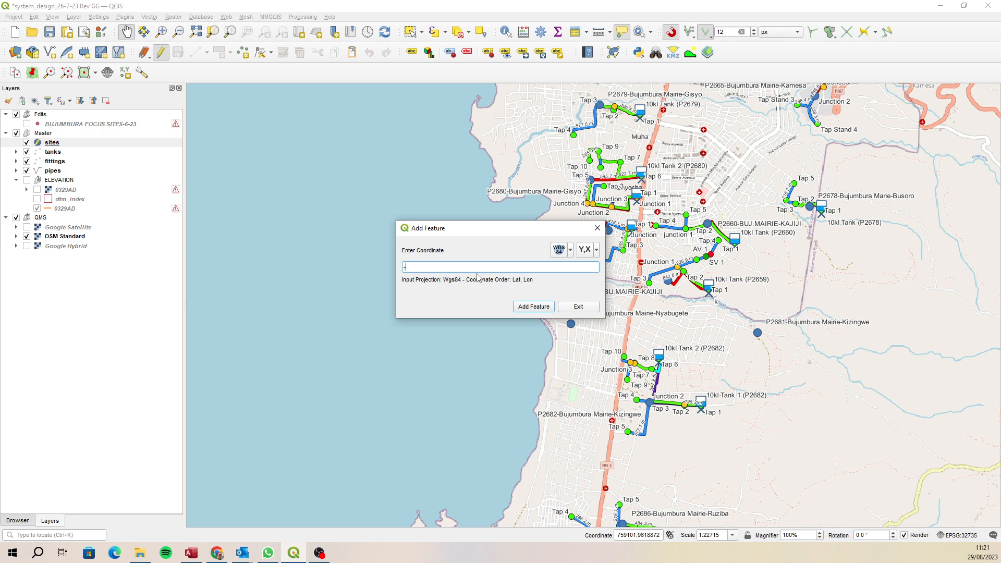
pyautogui.write('3.41437')
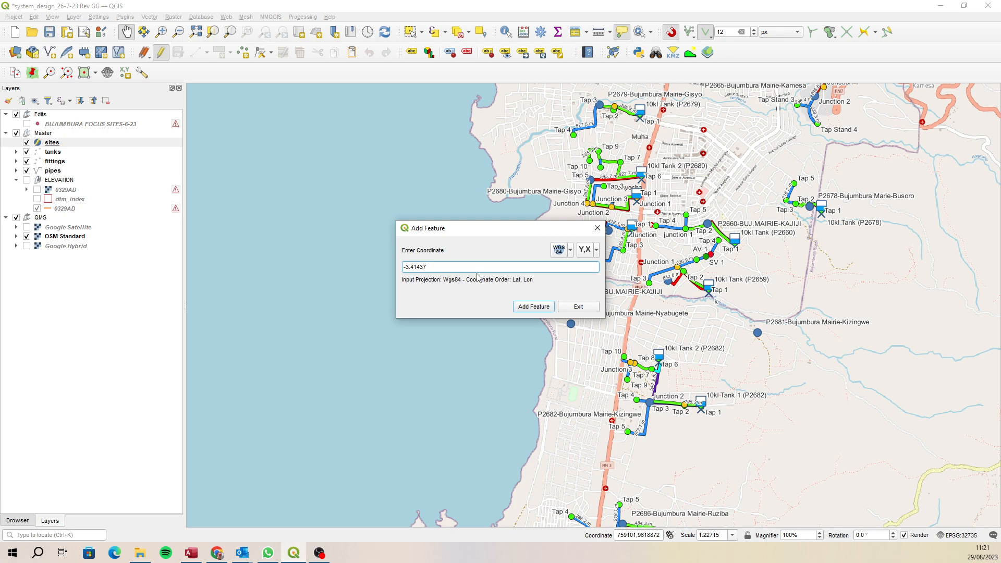
pyautogui.write(',')
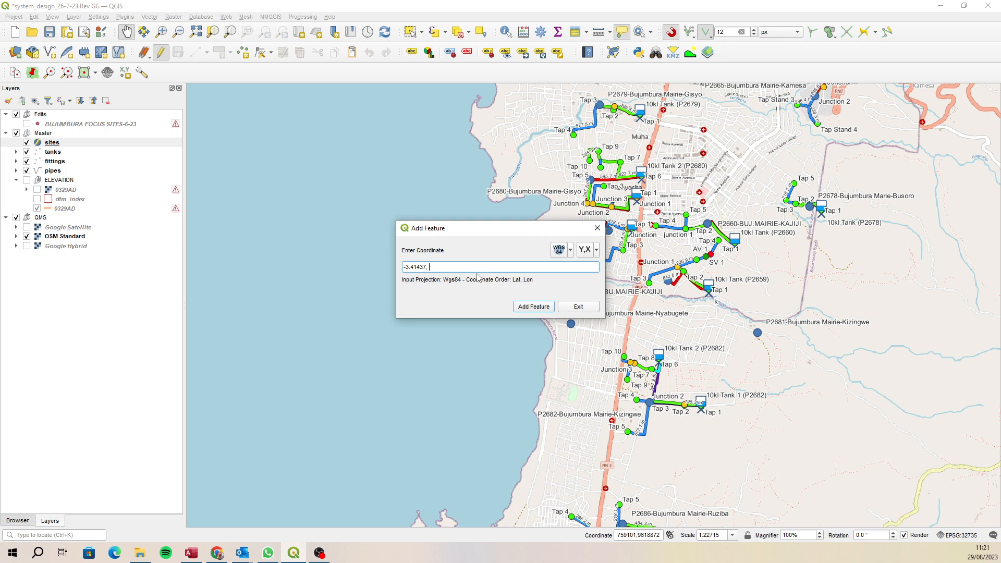
pyautogui.write('29.37035')
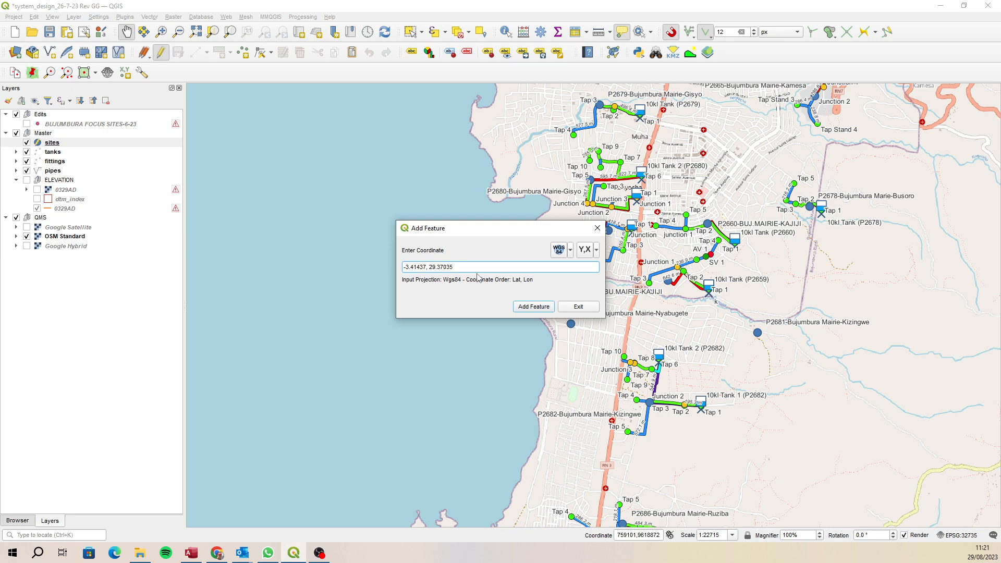
# Create the point at the entered coordinates and set its p# attribute to P2698
pyautogui.click(532, 306)
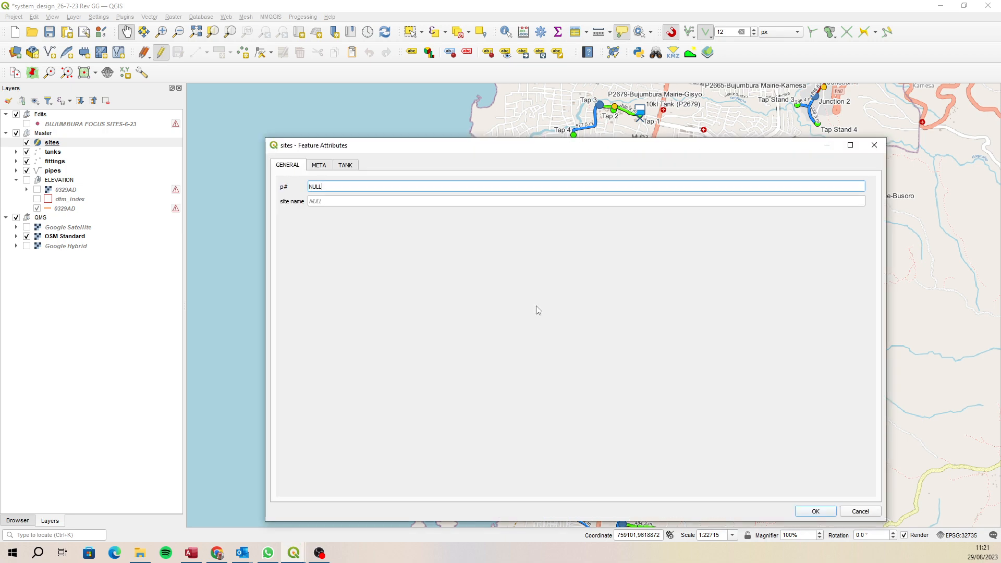
pyautogui.write('P')
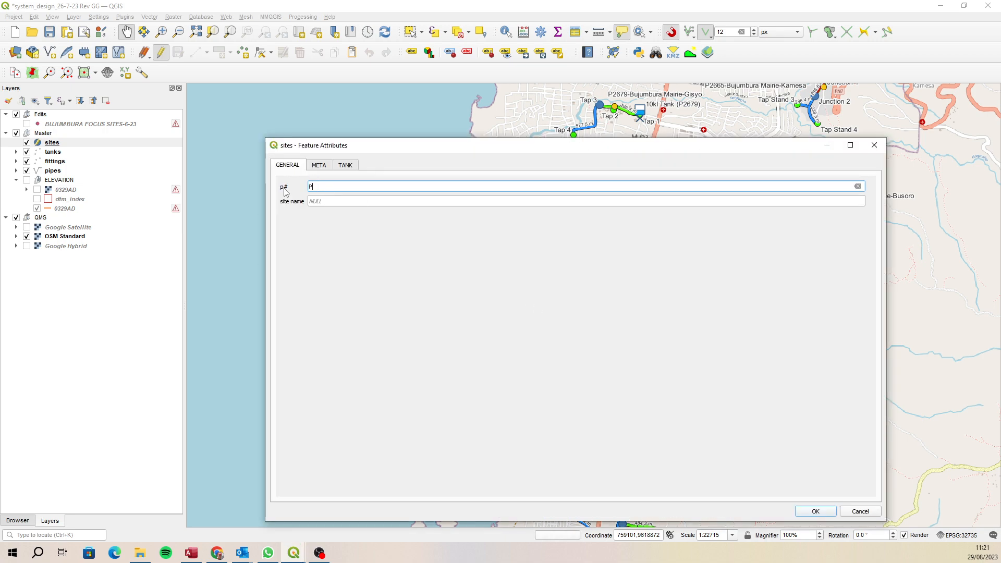
pyautogui.press('Backspace')
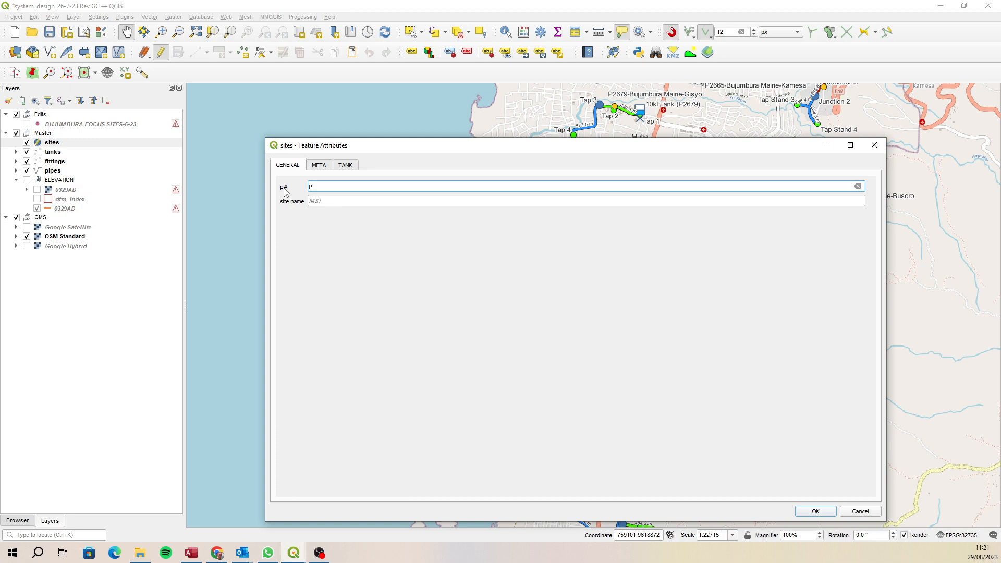
pyautogui.write('2698')
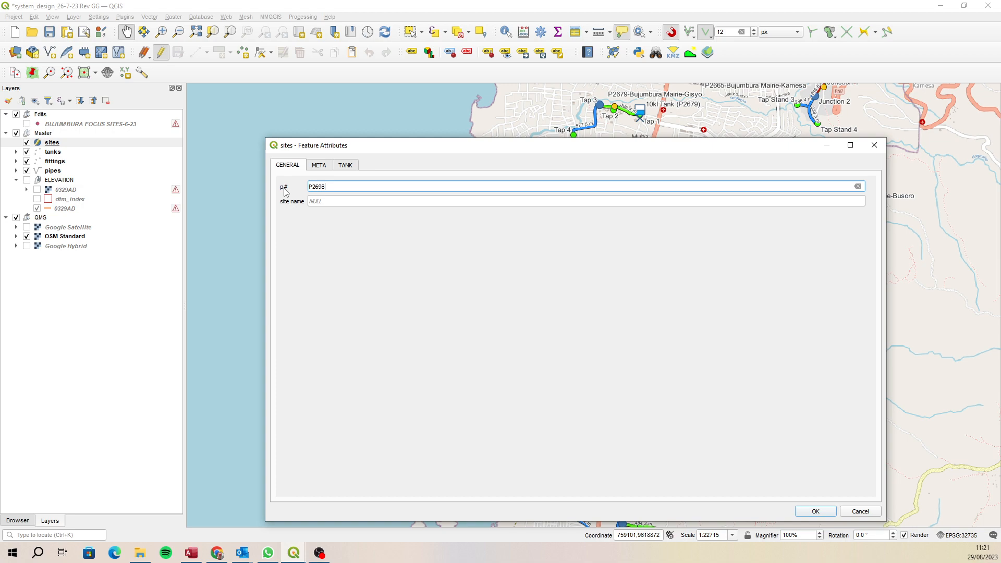
pyautogui.write('P')
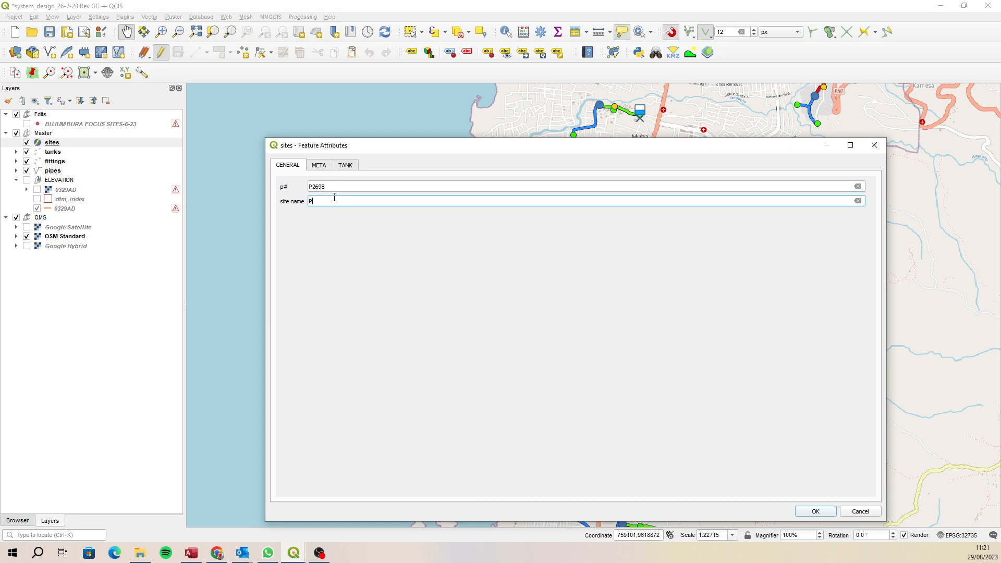
pyautogui.write('2698')
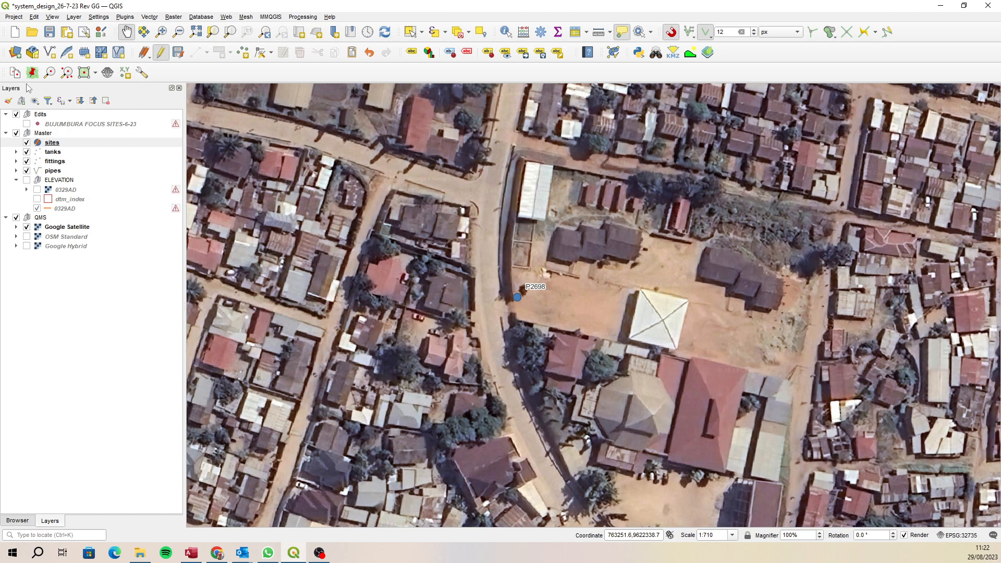
pyautogui.moveTo(175, 102)
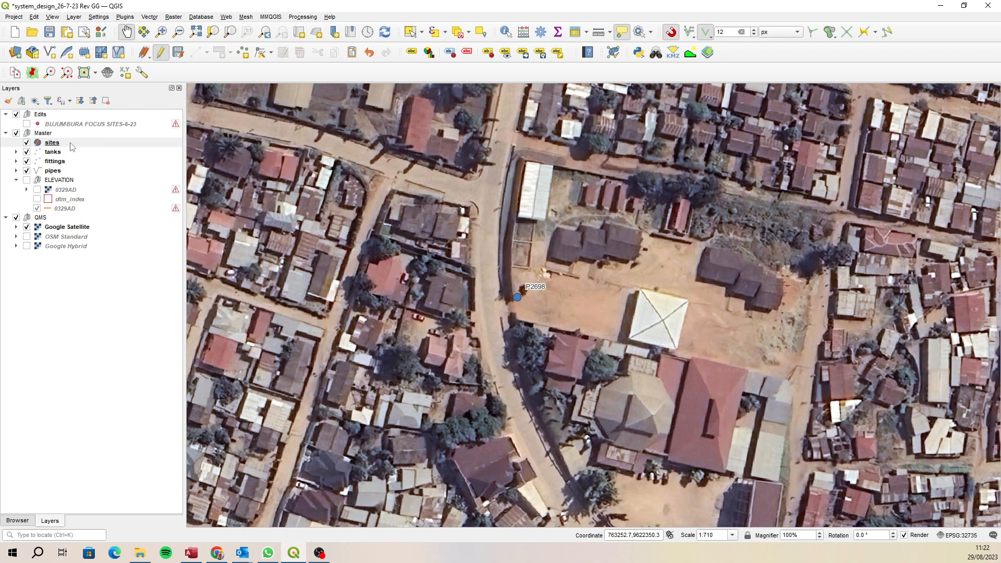
pyautogui.moveTo(131, 92)
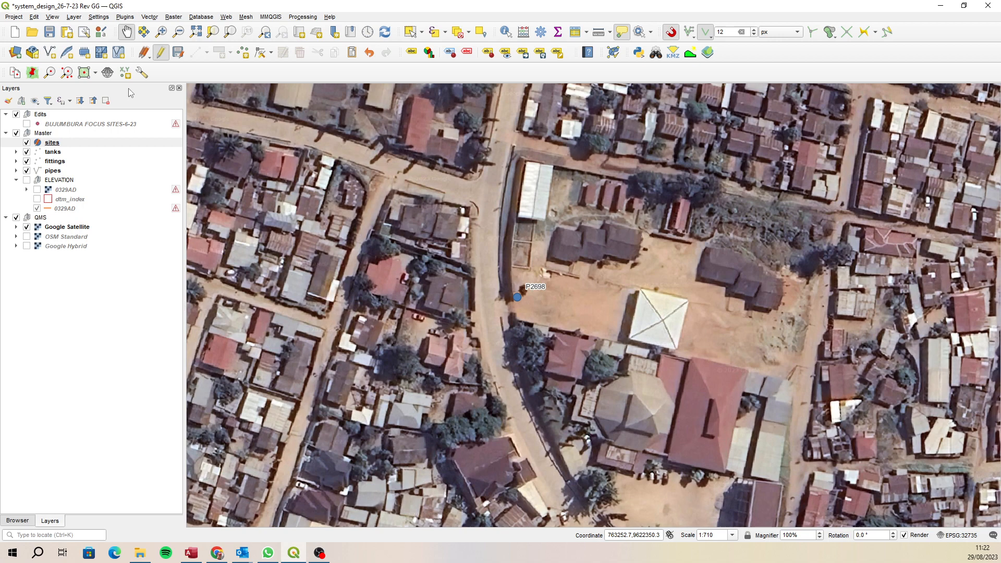
pyautogui.moveTo(135, 96)
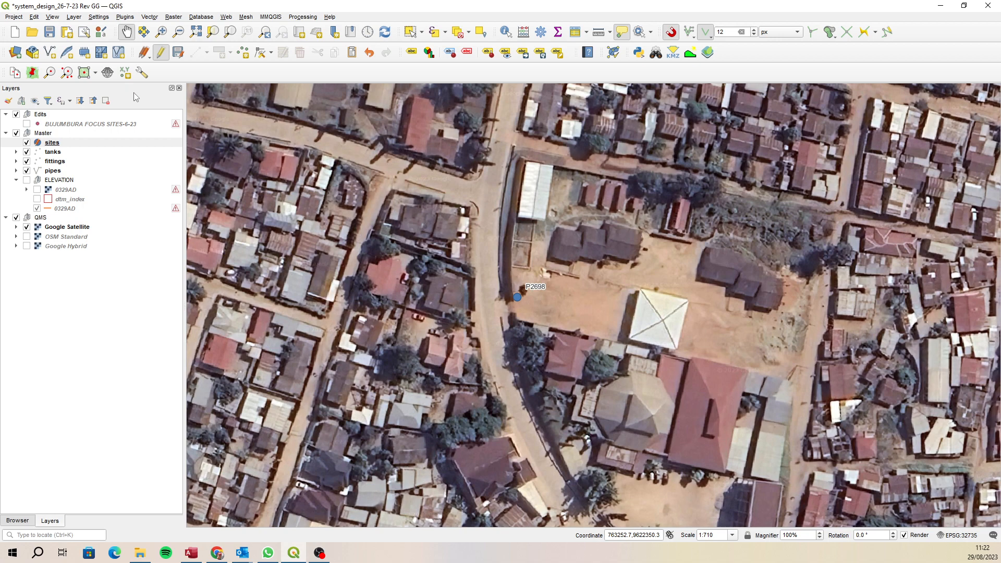